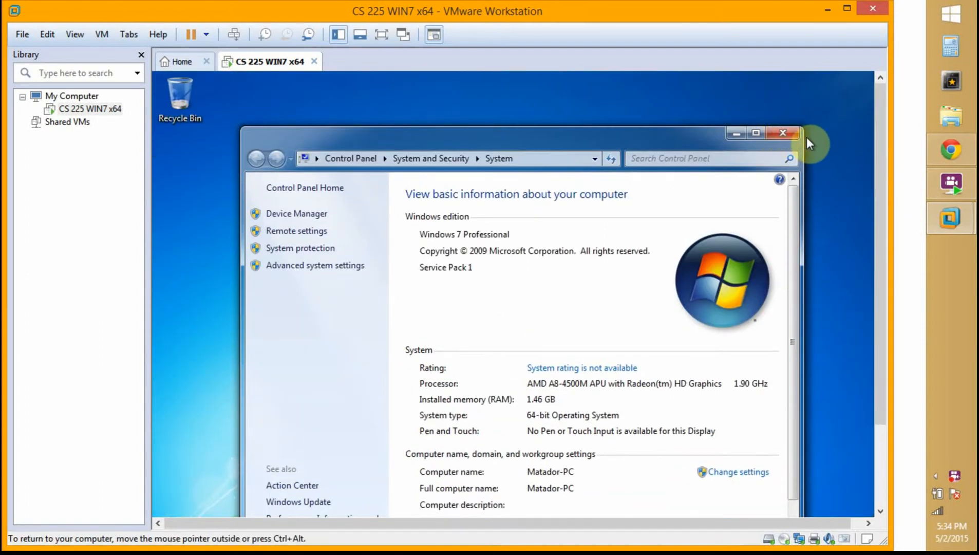
pyautogui.moveTo(379, 232)
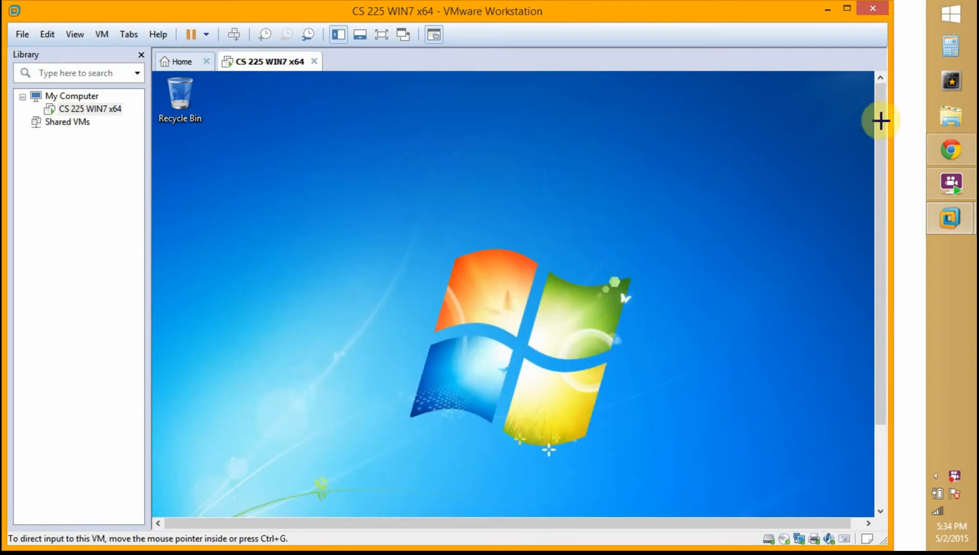
# Open the Control Panel from the Windows 7 guest's Start menu.
pyautogui.click(170, 502)
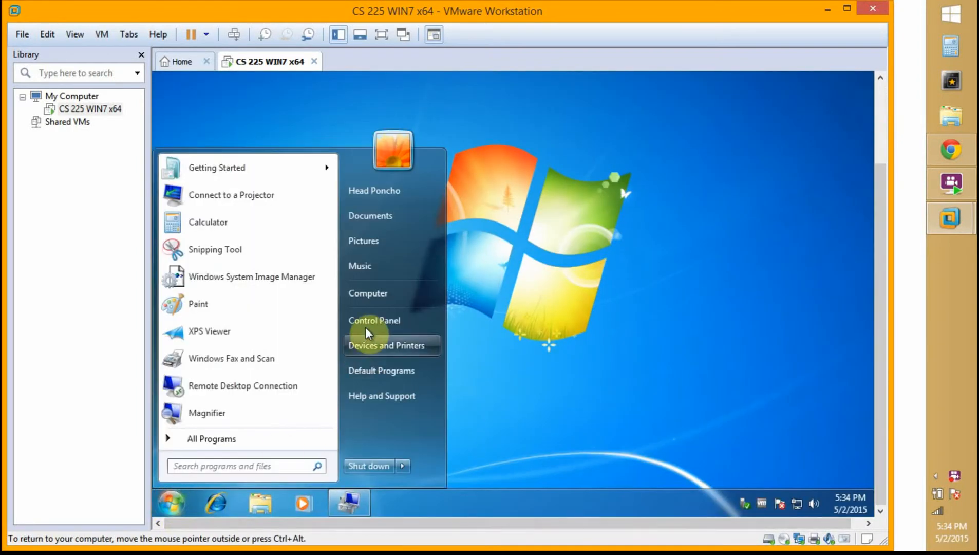
pyautogui.click(374, 320)
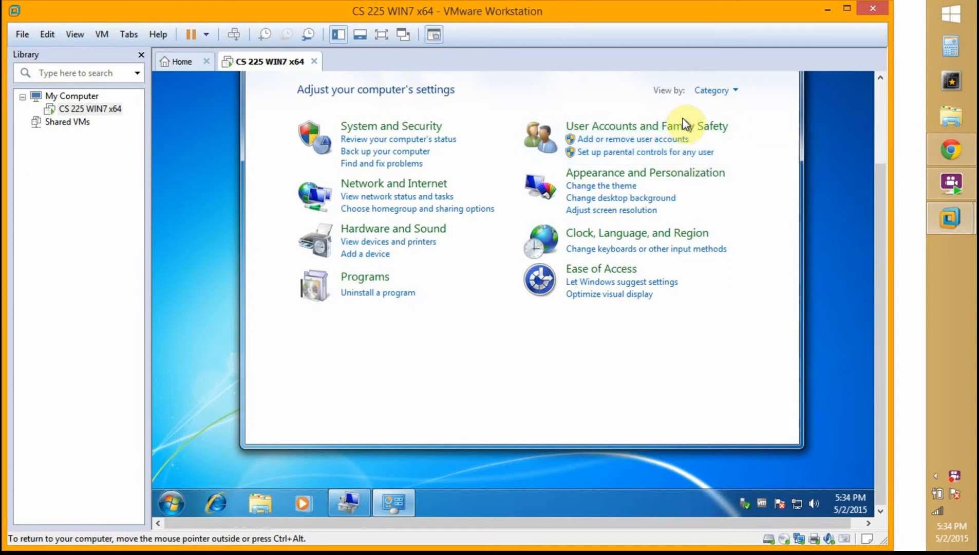
# Under User Accounts and Family Safety > Parental Controls, create the account 'Susan Jones'.
pyautogui.click(645, 125)
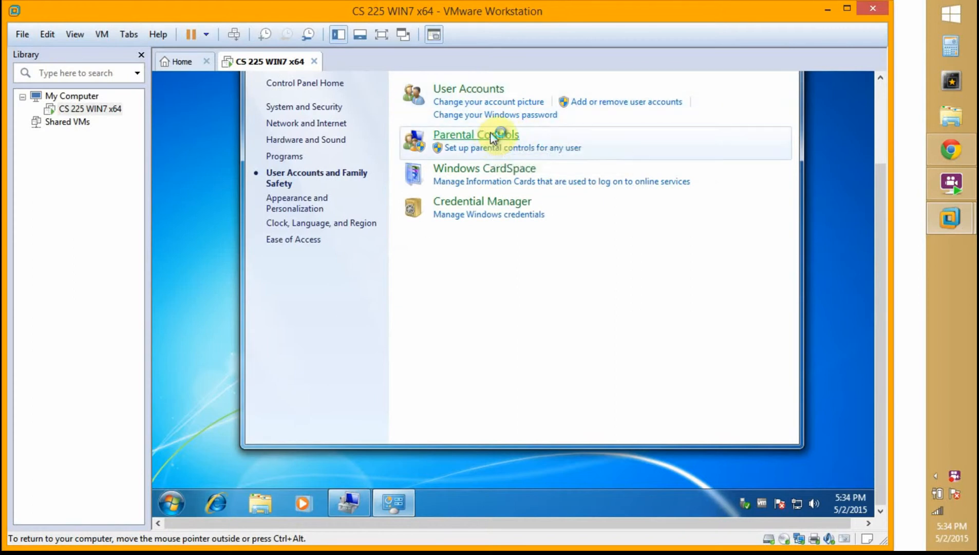
pyautogui.click(476, 134)
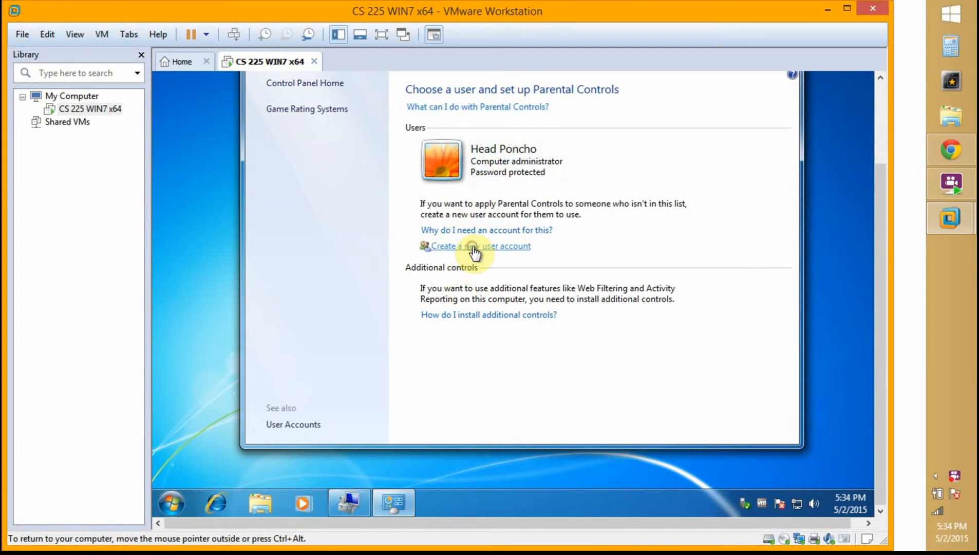
pyautogui.click(477, 245)
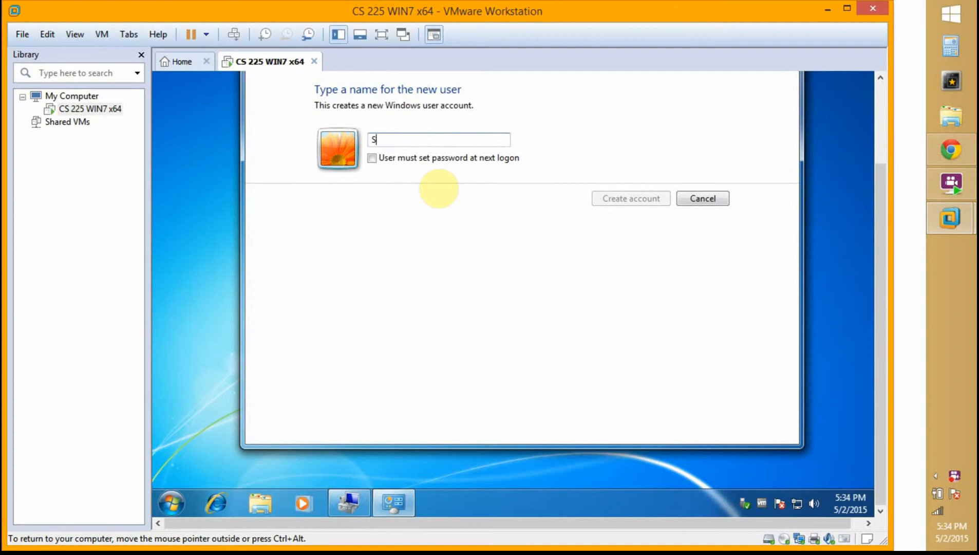
pyautogui.write('usan Jones')
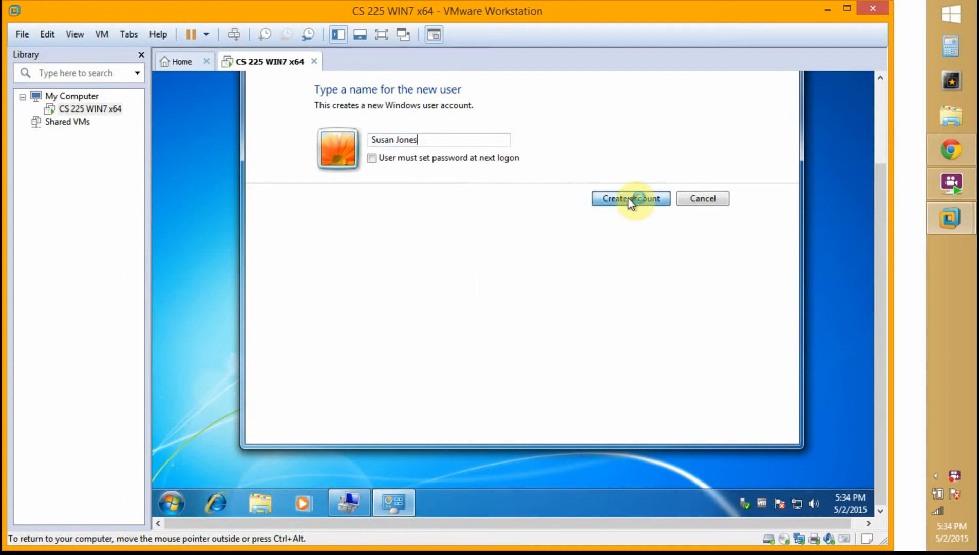
pyautogui.click(630, 199)
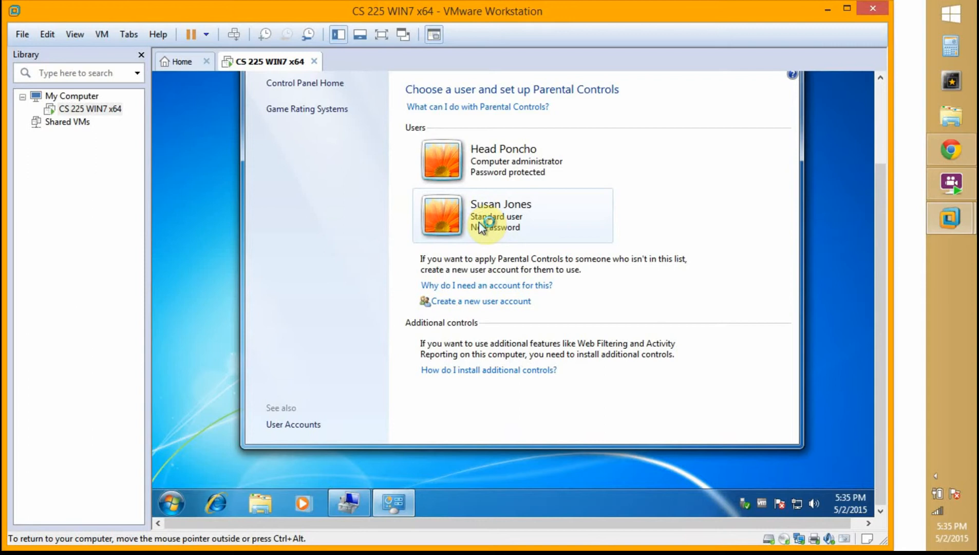
pyautogui.click(501, 214)
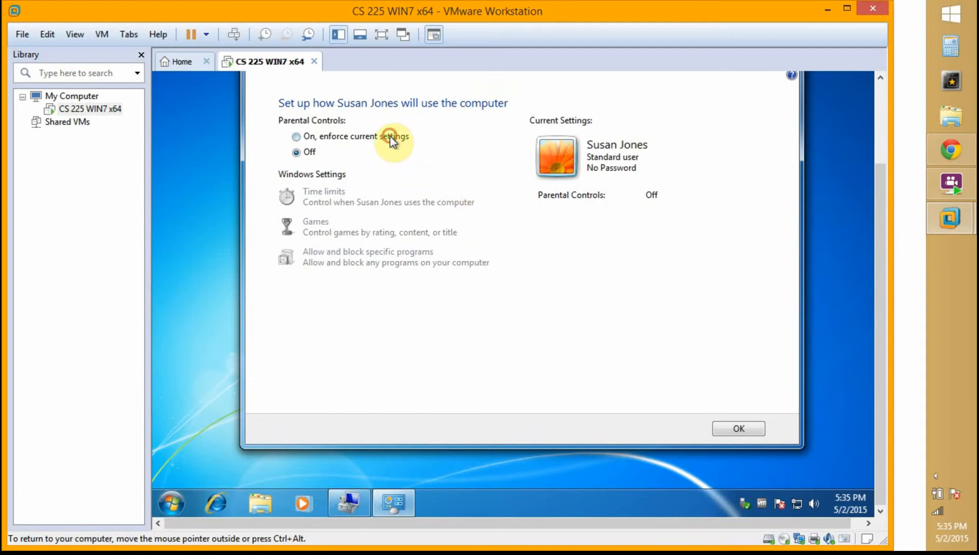
pyautogui.click(297, 136)
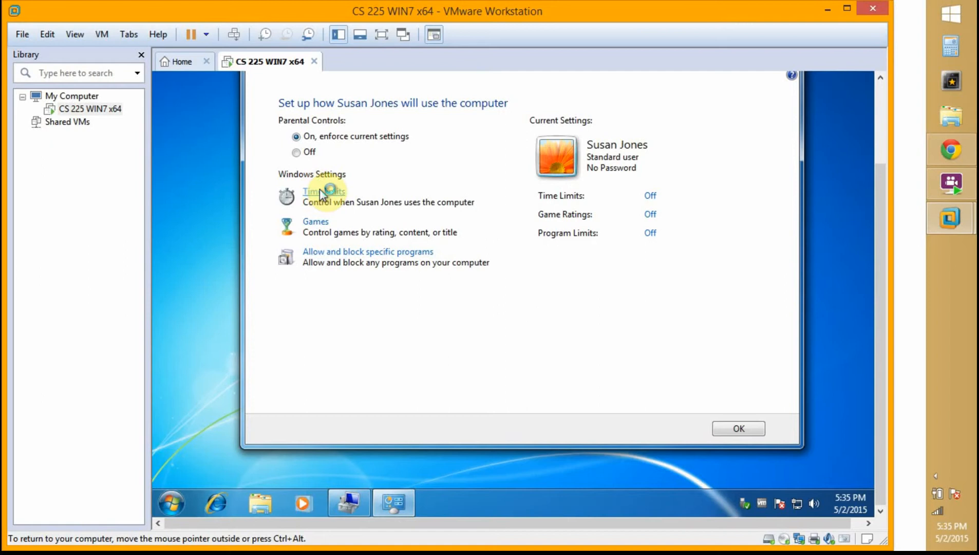
pyautogui.click(324, 191)
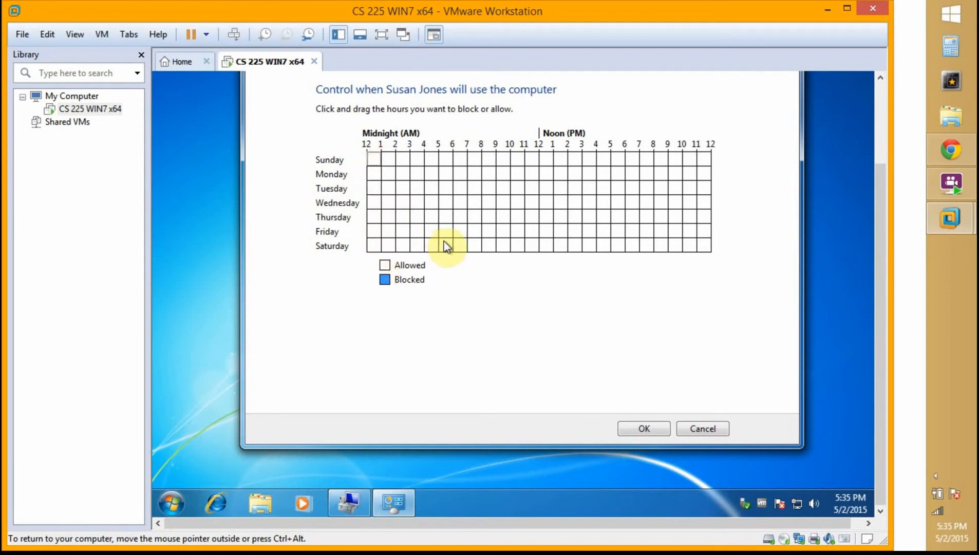
pyautogui.moveTo(556, 181)
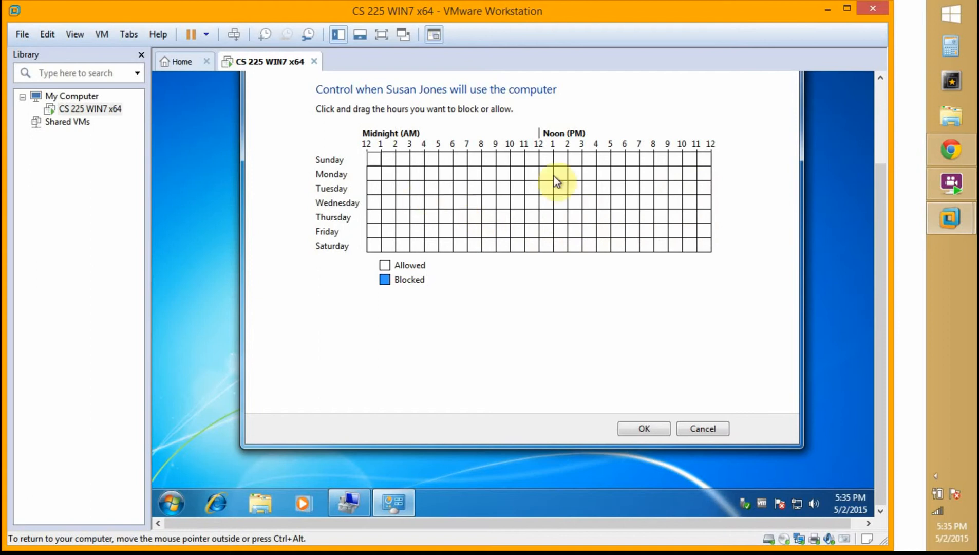
pyautogui.moveTo(611, 245); pyautogui.dragTo(708, 245)
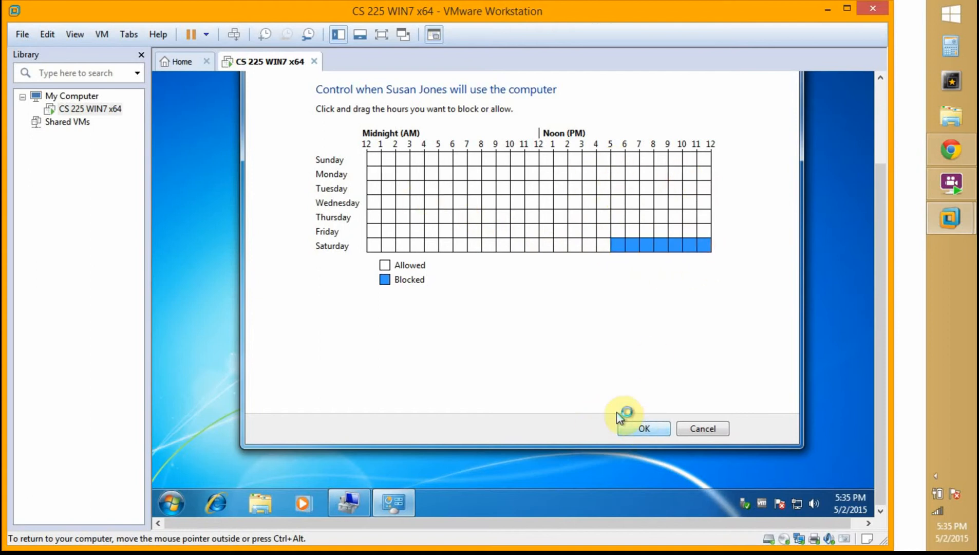
pyautogui.click(643, 428)
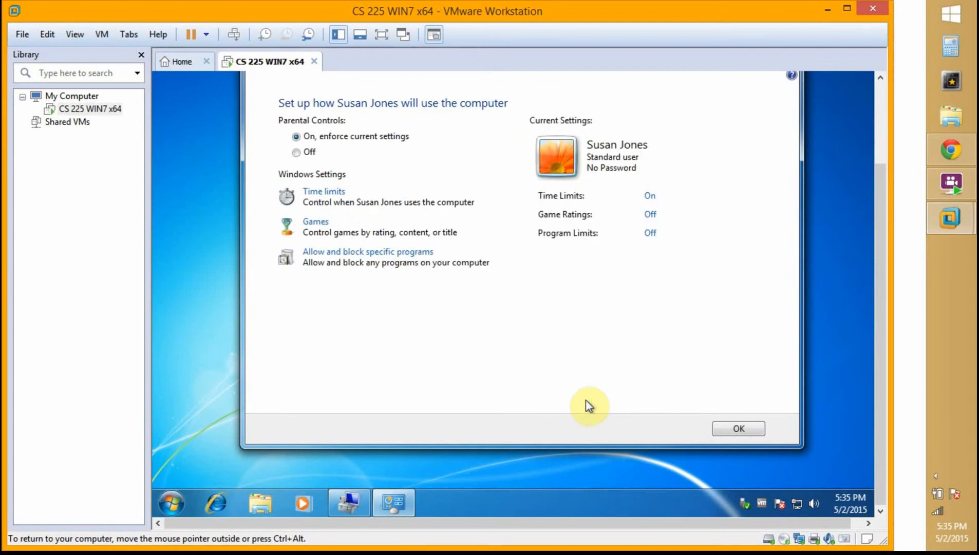
pyautogui.moveTo(421, 258)
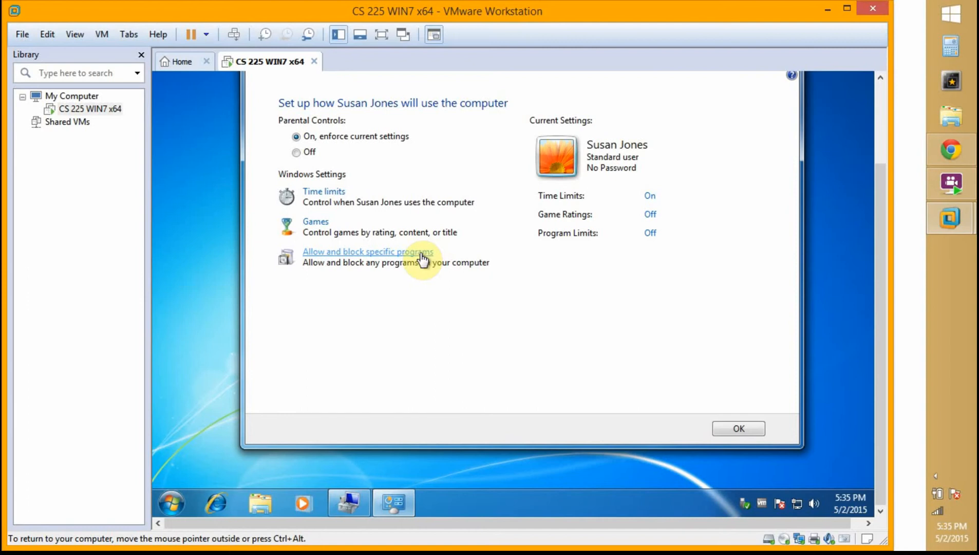
pyautogui.moveTo(320, 226)
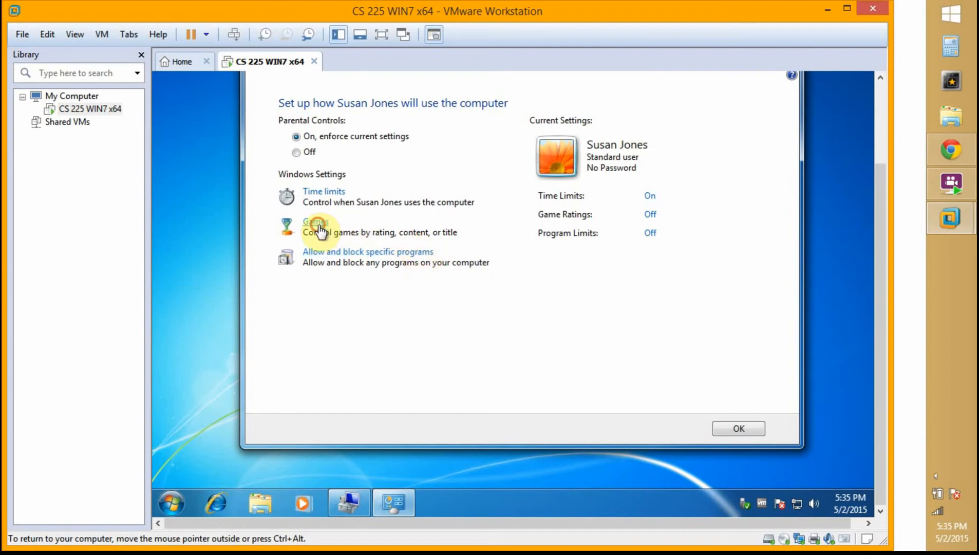
pyautogui.click(315, 221)
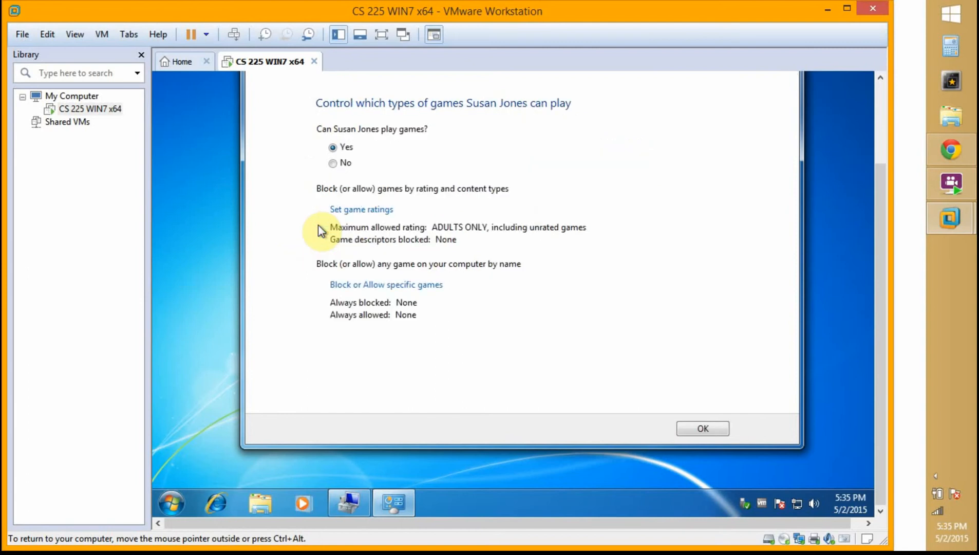
pyautogui.click(333, 163)
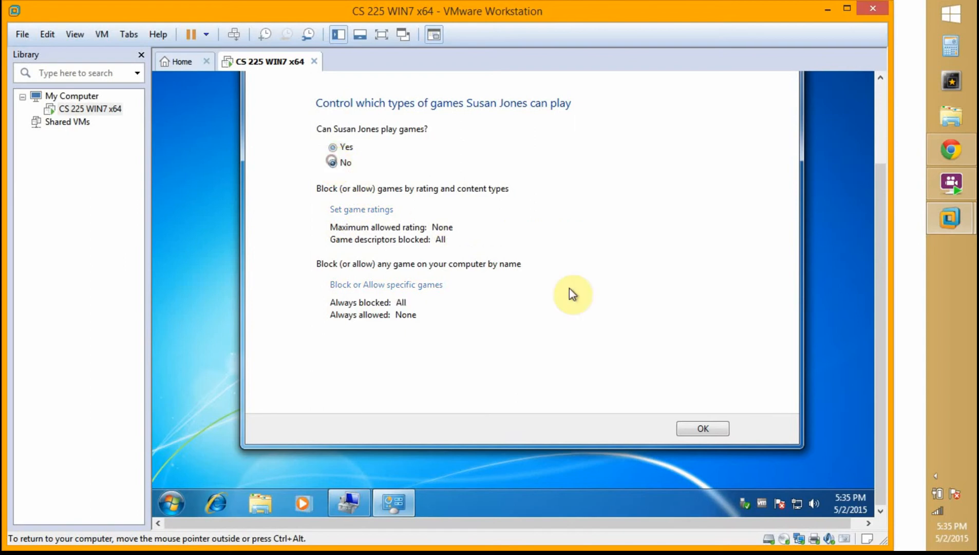
pyautogui.click(333, 163)
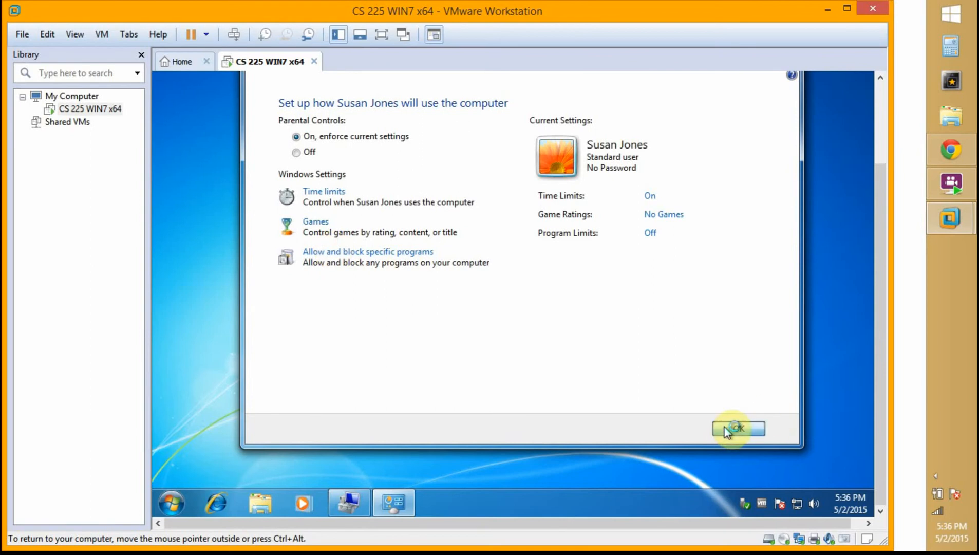
pyautogui.click(737, 429)
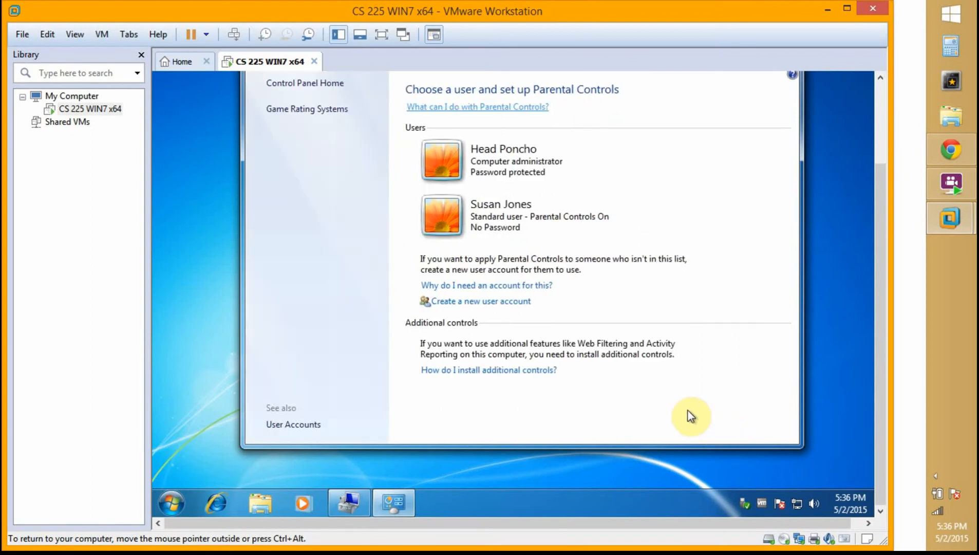
pyautogui.moveTo(681, 413)
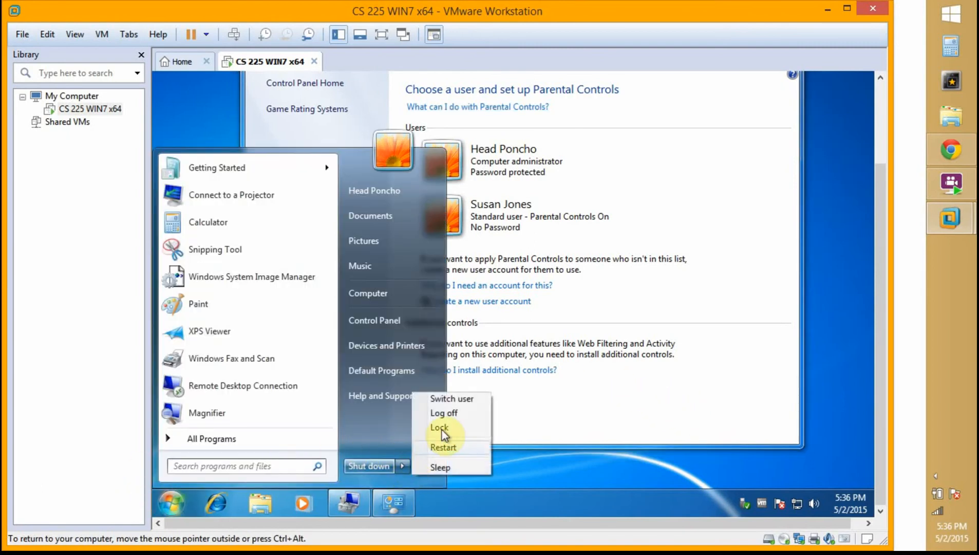
# End the guest's Windows session from the Start menu's Shut down options.
pyautogui.click(439, 427)
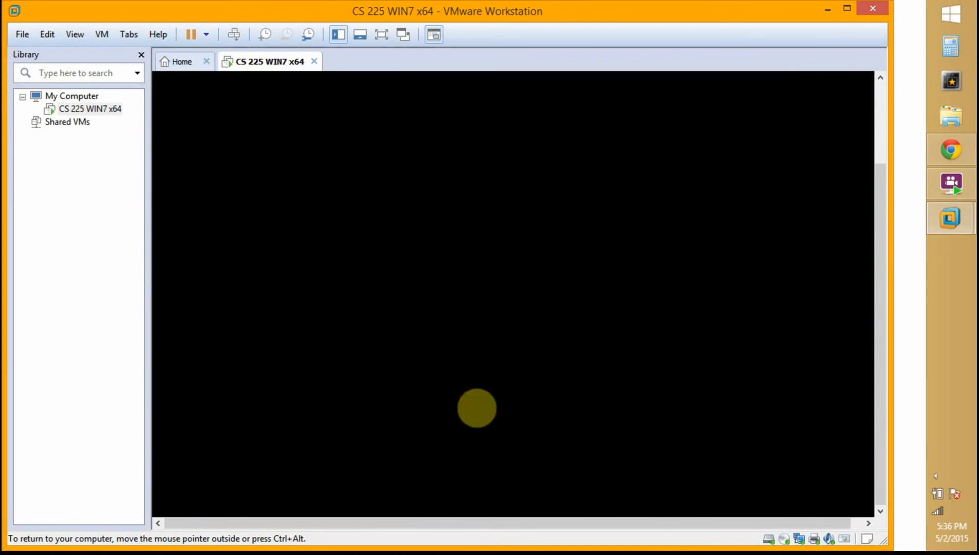